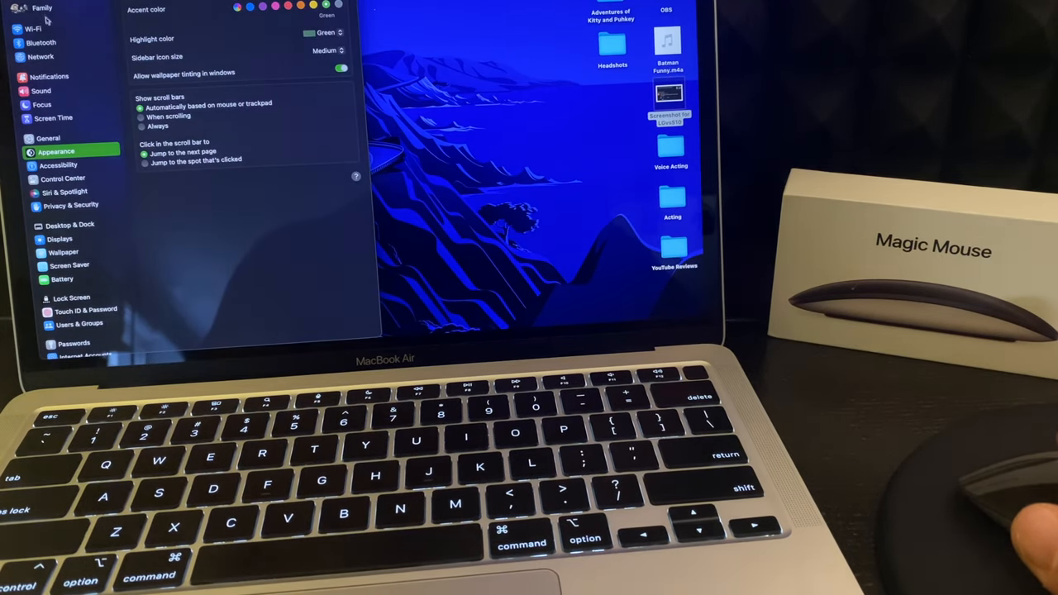
- Connect the nearby Magic Mouse from Bluetooth settings so it joins My Devices
click(40, 43)
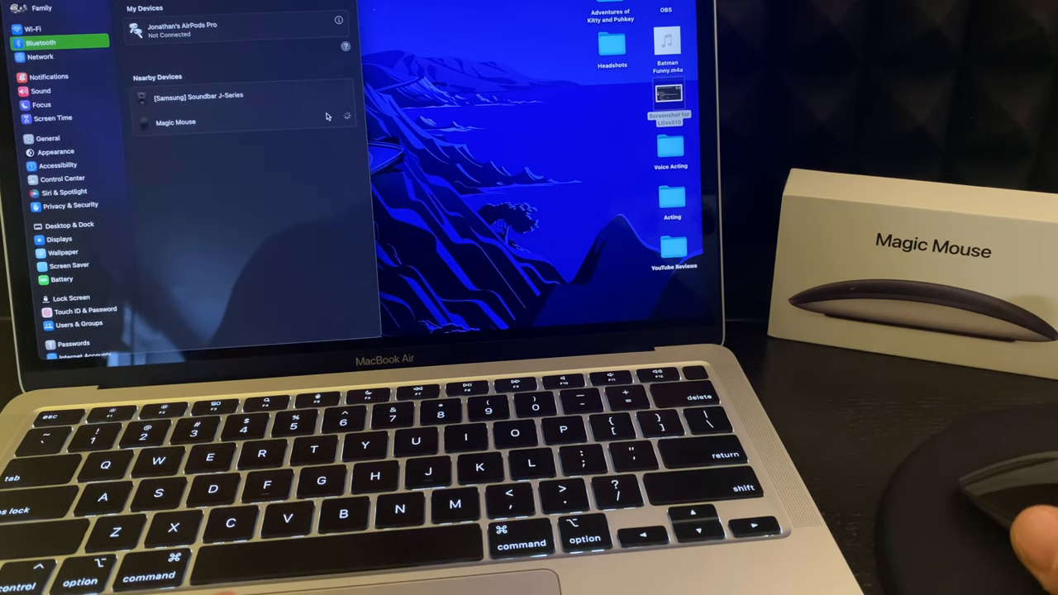
click(175, 122)
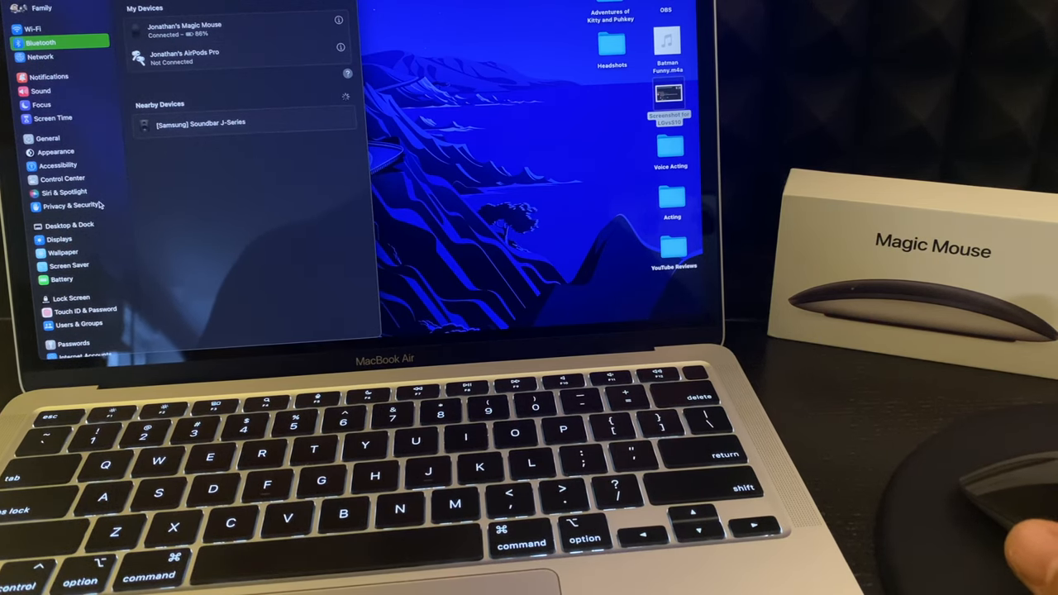
scroll(down, 3)
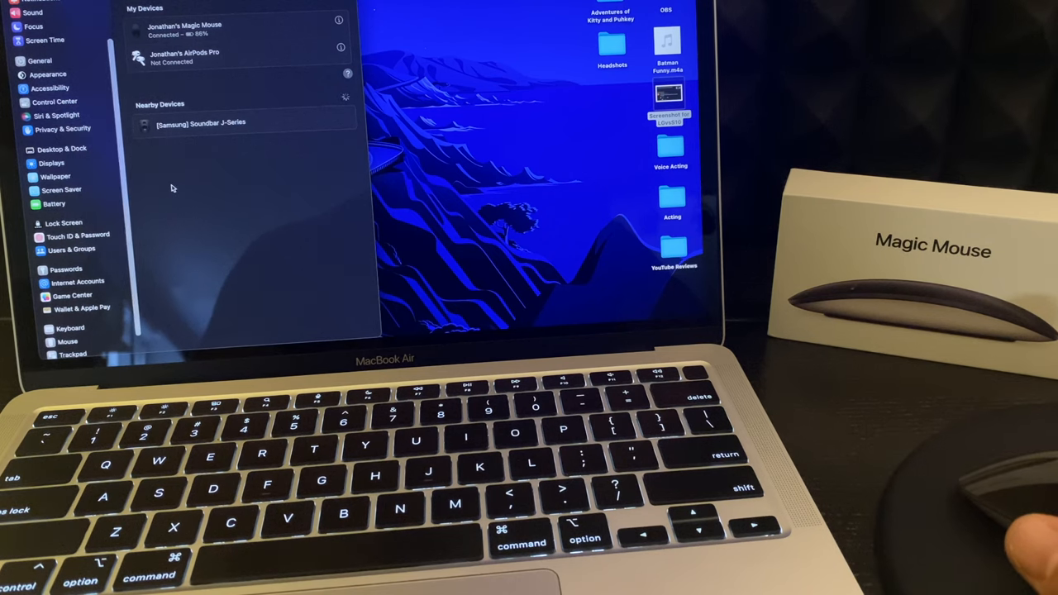